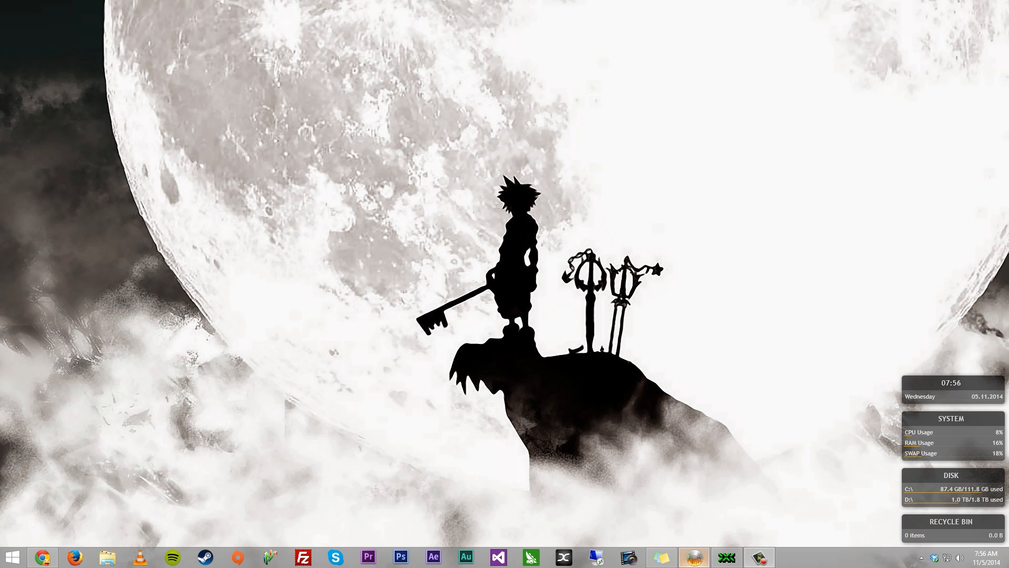
# Launch ImgBurn from the taskbar to show its disc task menu
pyautogui.click(694, 557)
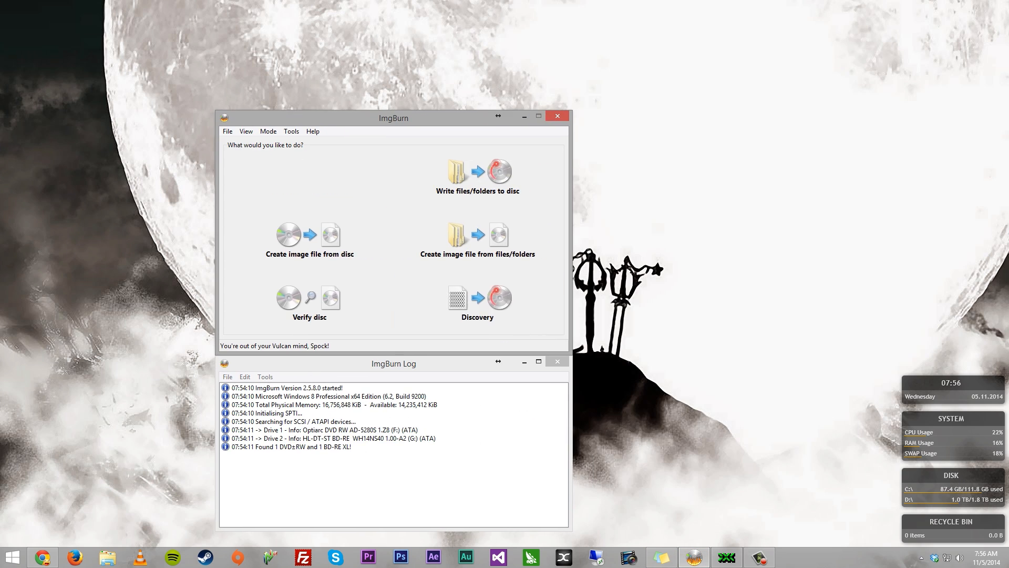
pyautogui.moveTo(309, 176)
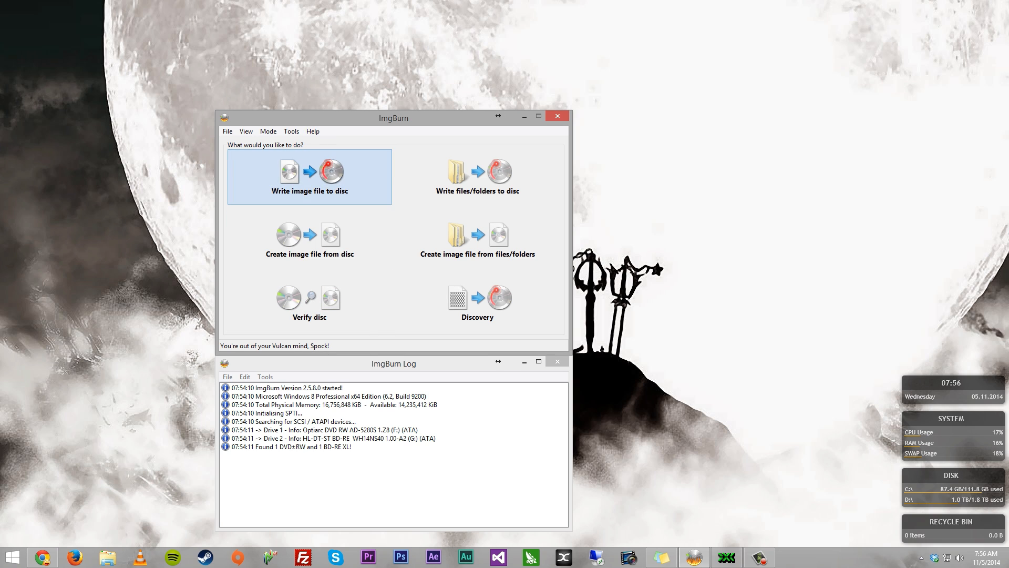
# Choose 'Create image file from disc' to read drive F: into H:\DVD_ROM.ISO
pyautogui.click(309, 241)
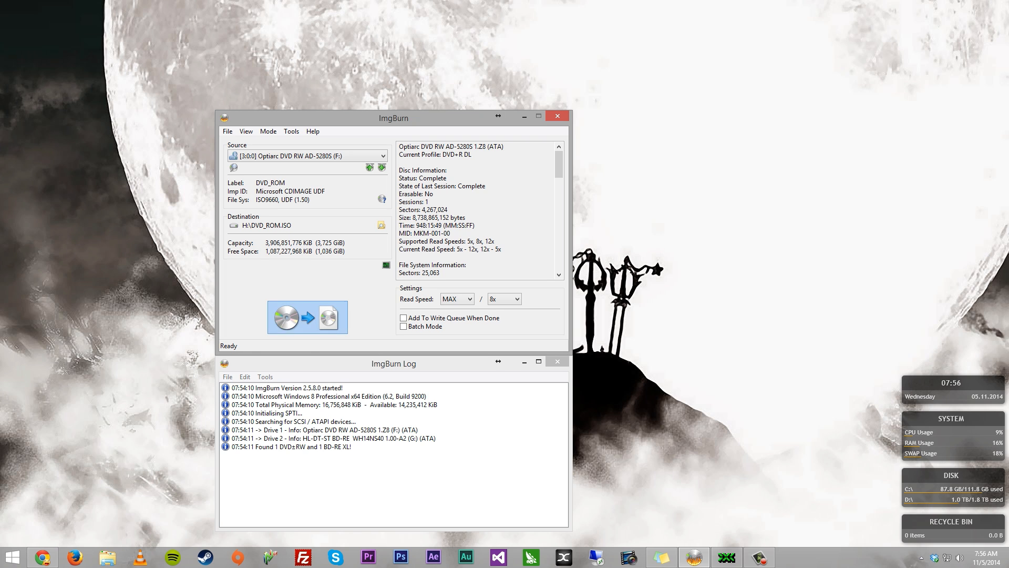
# Start reading the DVD into H:\DVD_ROM.ISO with the Read button
pyautogui.click(307, 317)
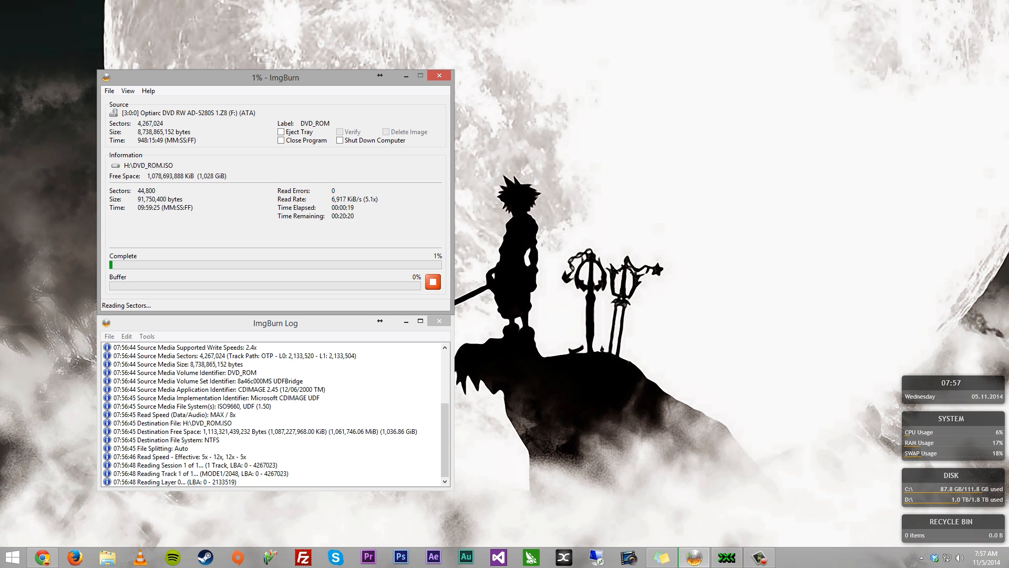
# Launch abgx360 GUI from the taskbar and show its Quickstart welcome page
pyautogui.click(728, 556)
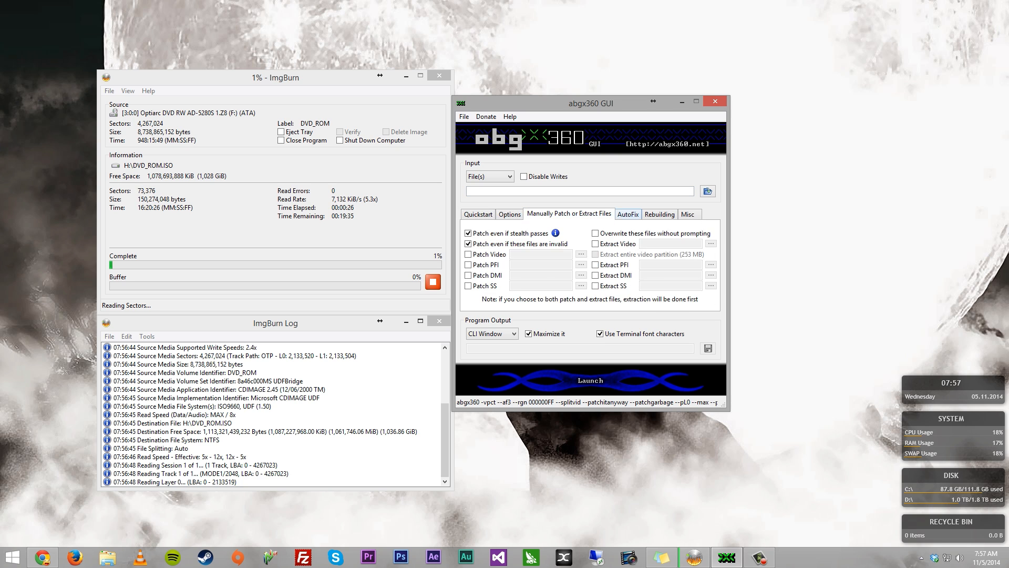
pyautogui.click(477, 213)
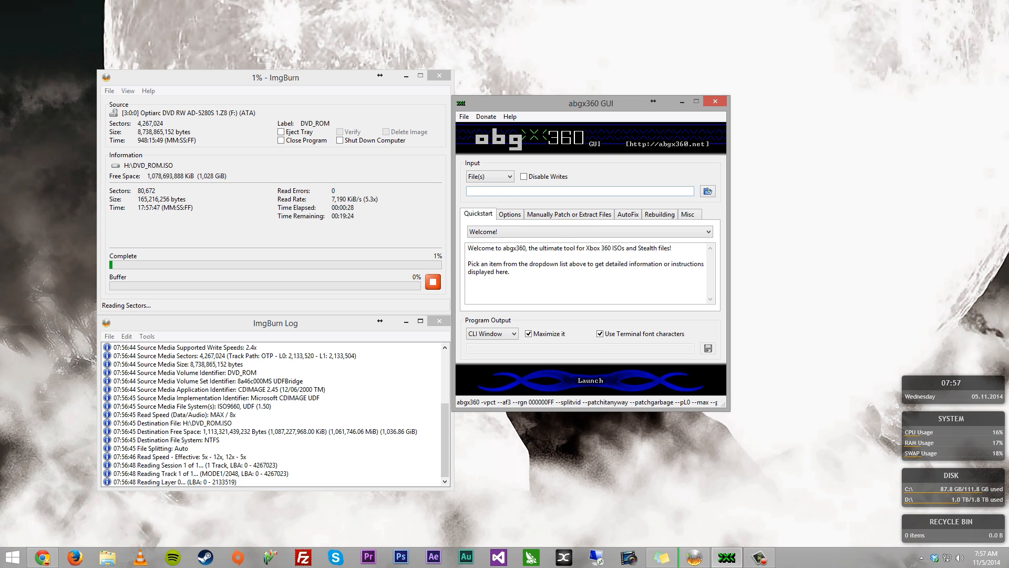